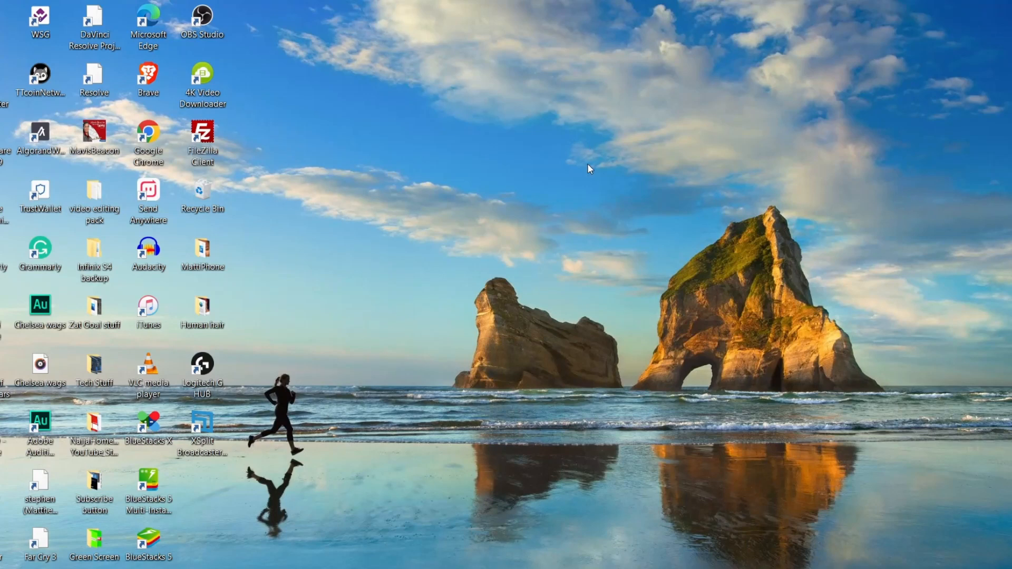
{"action": "mouse_move", "coordinate": [586, 183]}
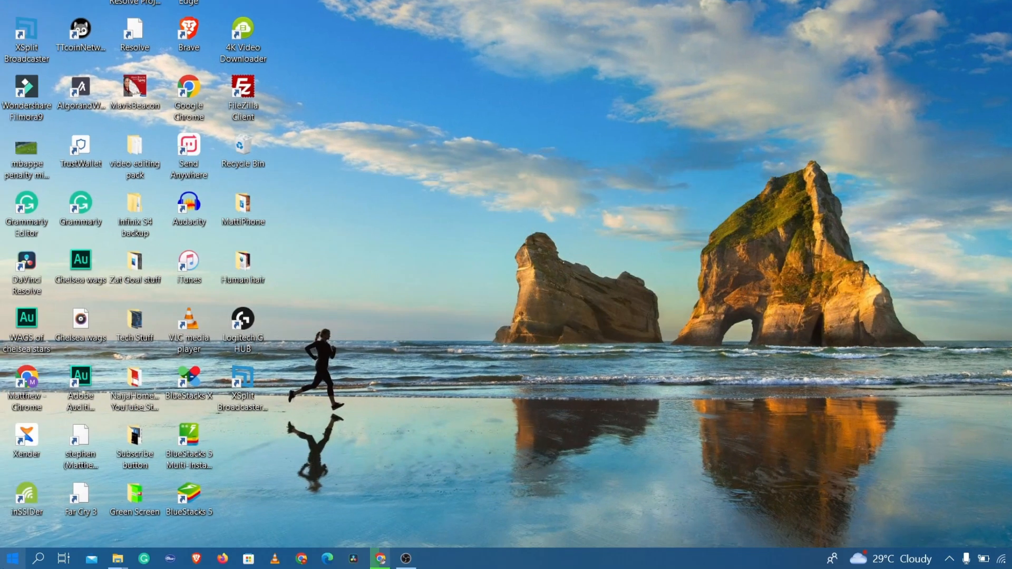
- Launch Microsoft Store from the Windows search by searching 'store'
{"action": "left_click", "coordinate": [12, 559]}
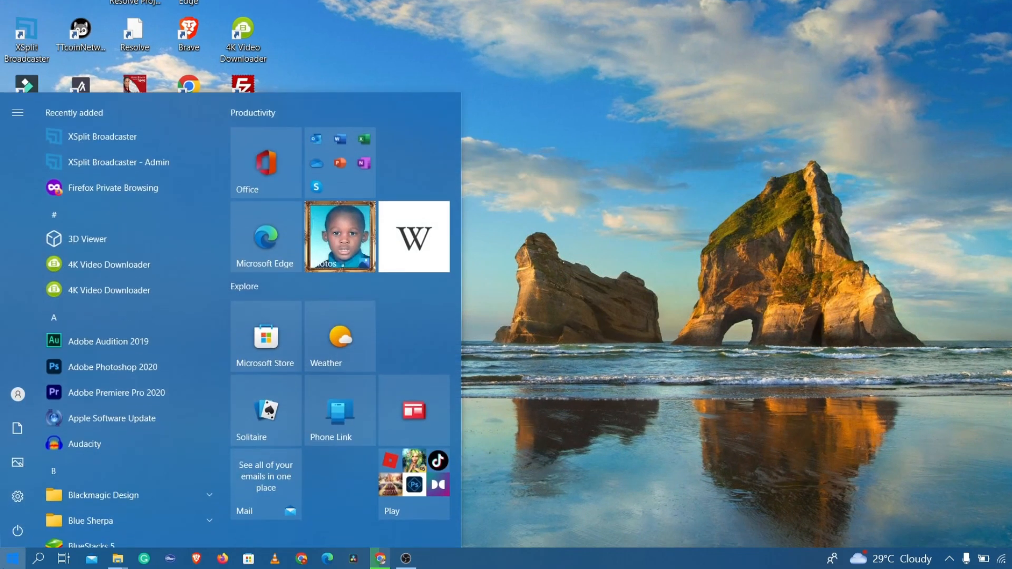
{"action": "type", "text": "store"}
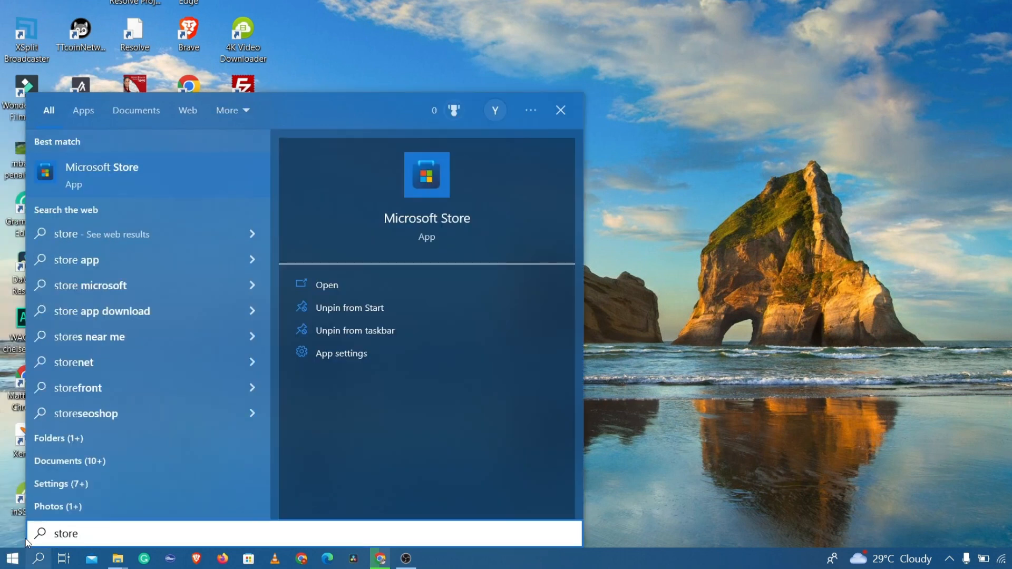
{"action": "left_click", "coordinate": [326, 285]}
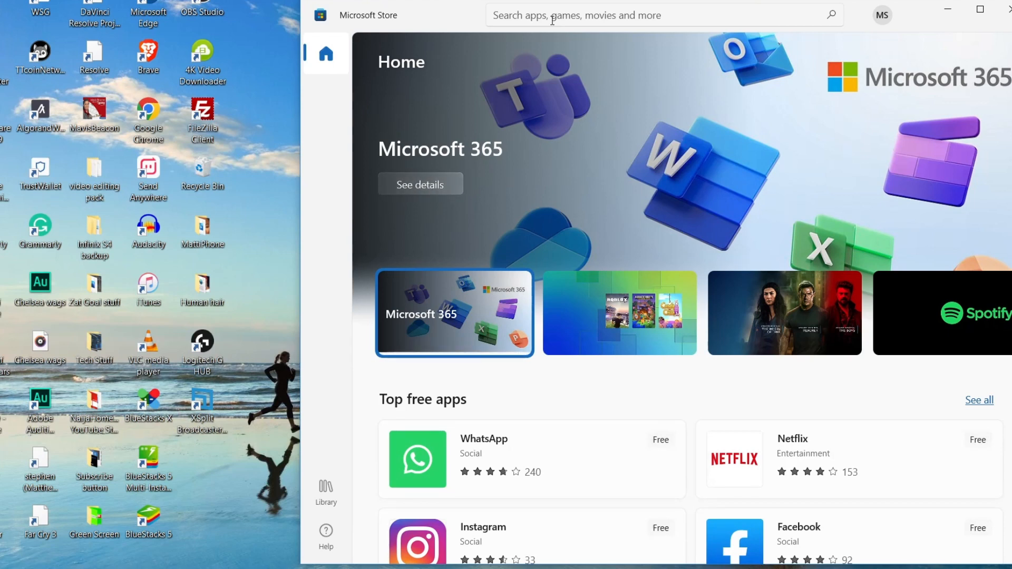
- Search the Store for 'capcut' to find the CapCut video editor by Bytedance
{"action": "type", "text": "capcut"}
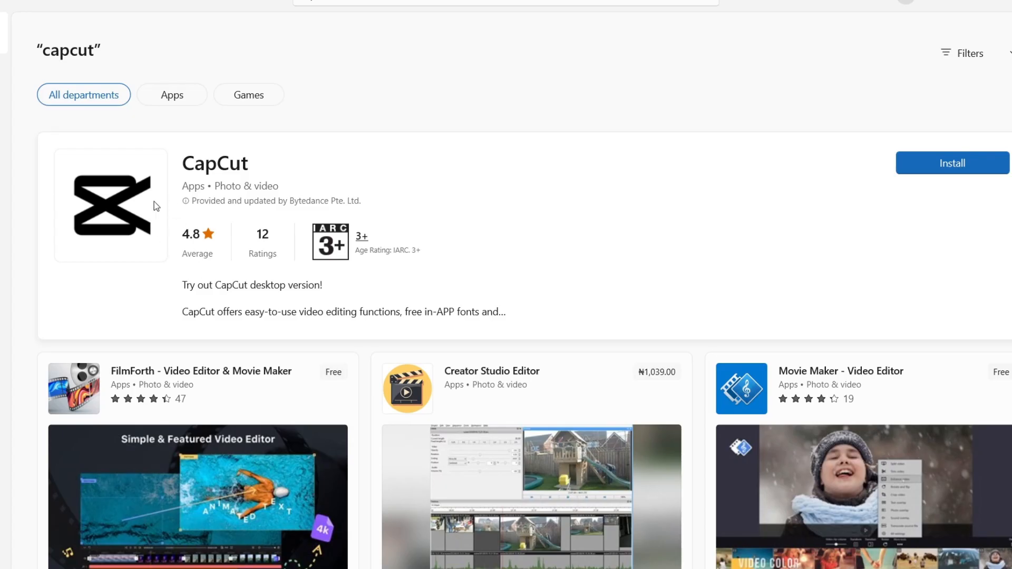
{"action": "mouse_move", "coordinate": [217, 256]}
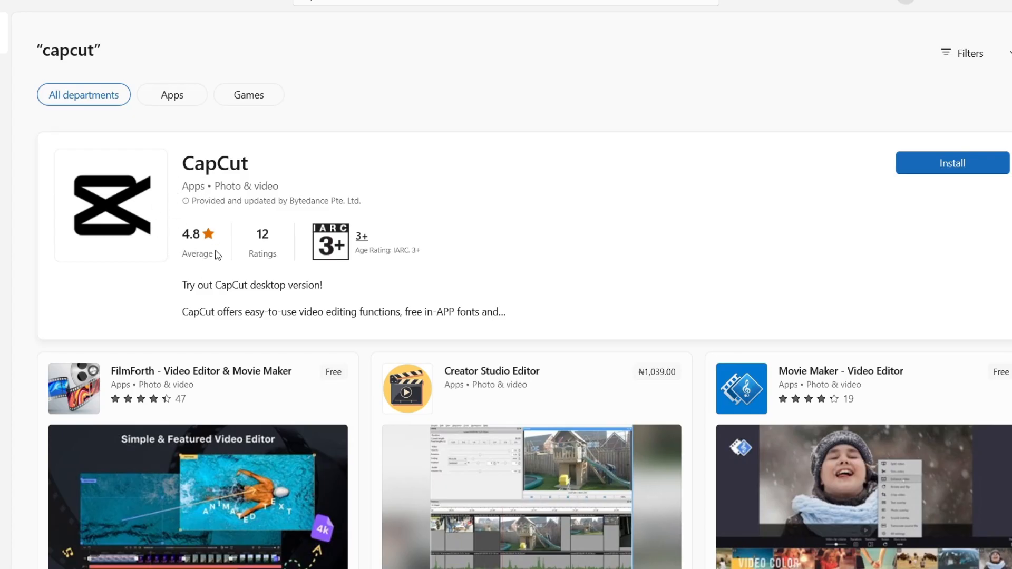
{"action": "mouse_move", "coordinate": [155, 151]}
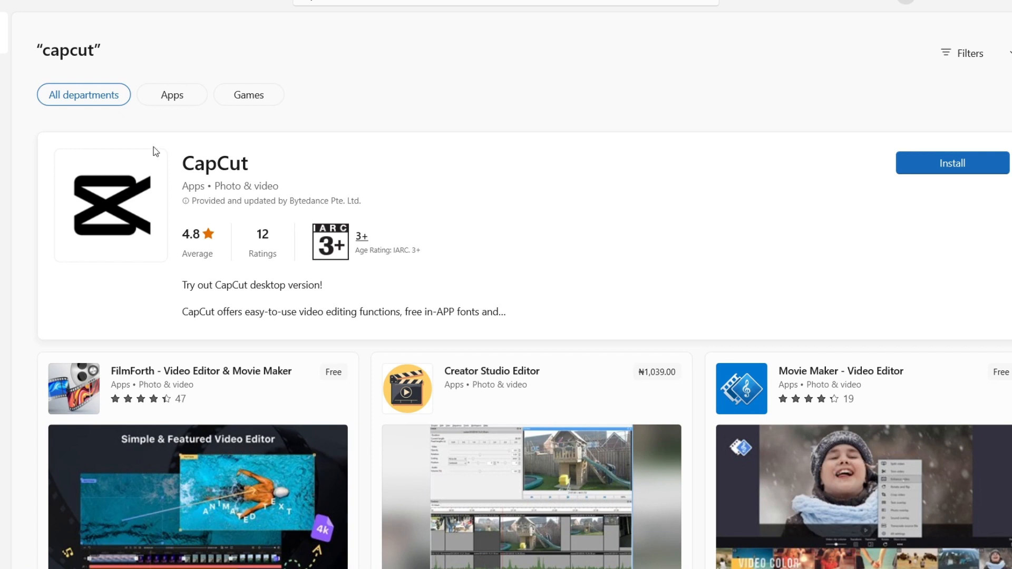
- Install CapCut, wait for the download to finish, and close Microsoft Store
{"action": "left_click", "coordinate": [952, 162]}
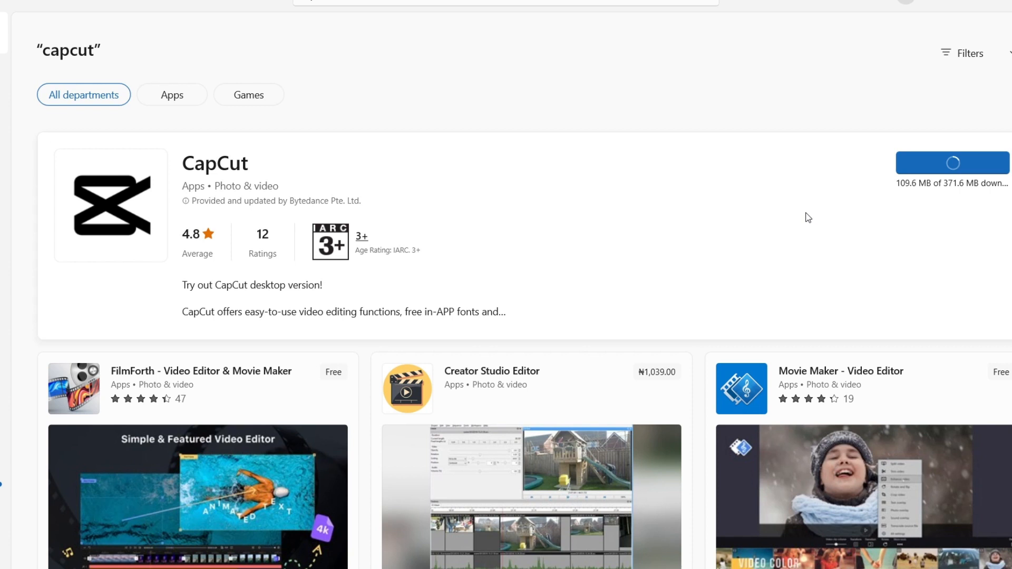
{"action": "mouse_move", "coordinate": [930, 212]}
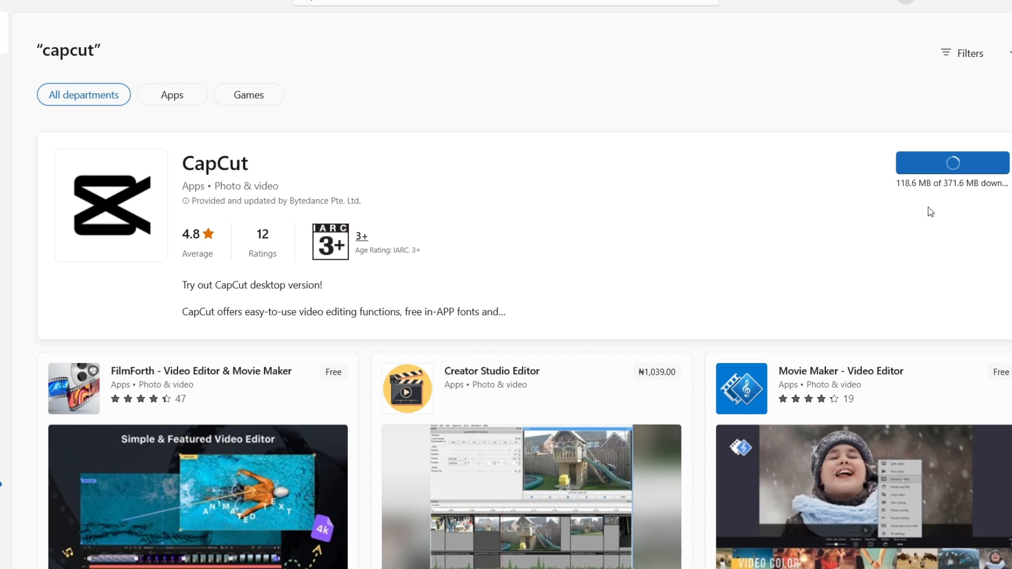
{"action": "mouse_move", "coordinate": [624, 291]}
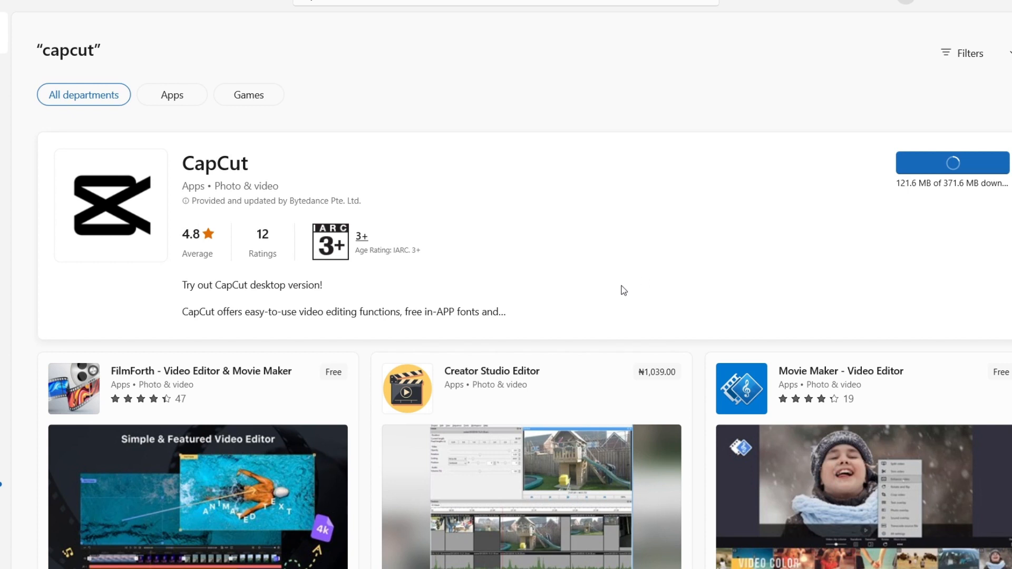
{"action": "mouse_move", "coordinate": [492, 264]}
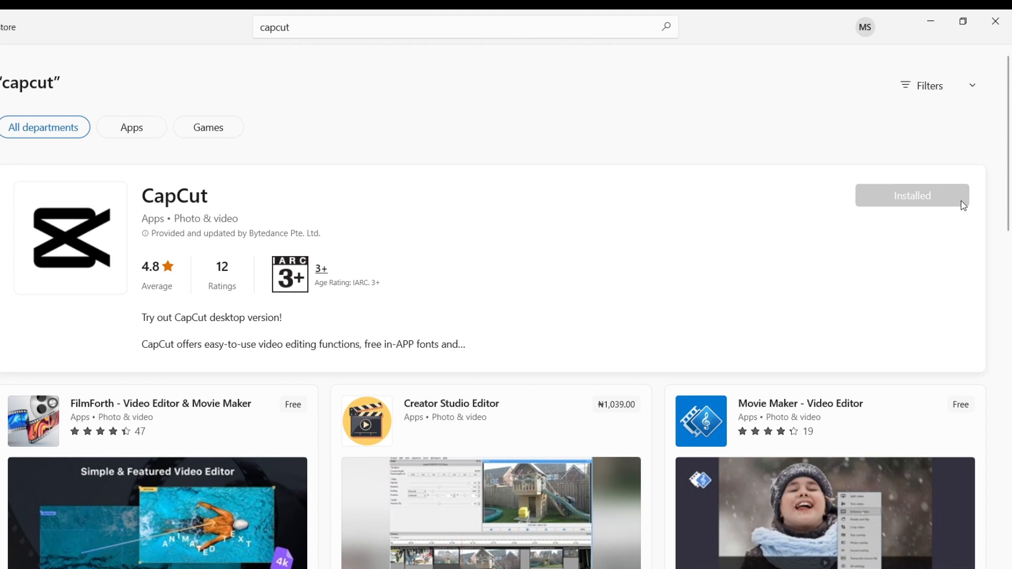
{"action": "mouse_move", "coordinate": [907, 34]}
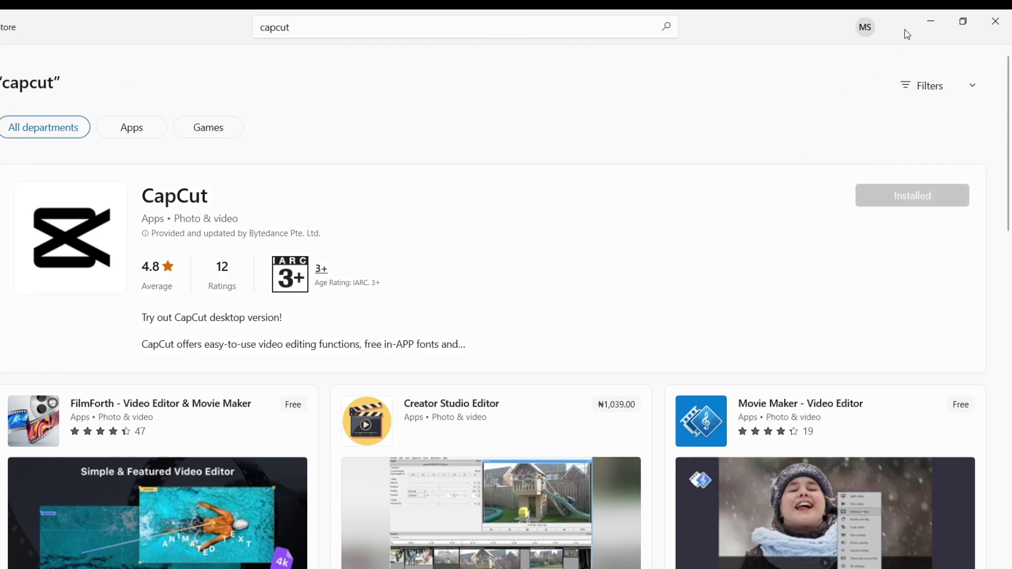
{"action": "mouse_move", "coordinate": [996, 21]}
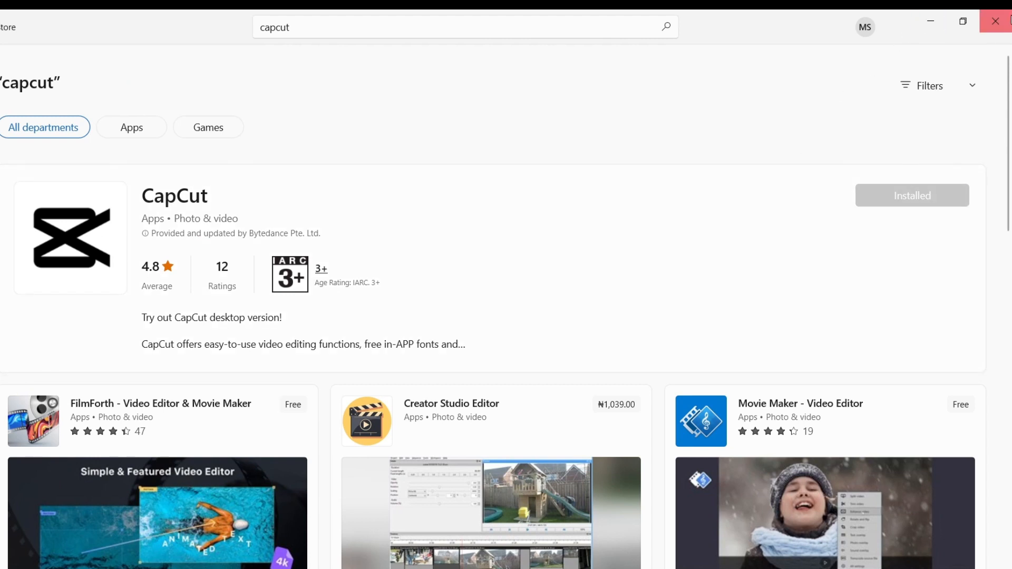
{"action": "left_click", "coordinate": [11, 547]}
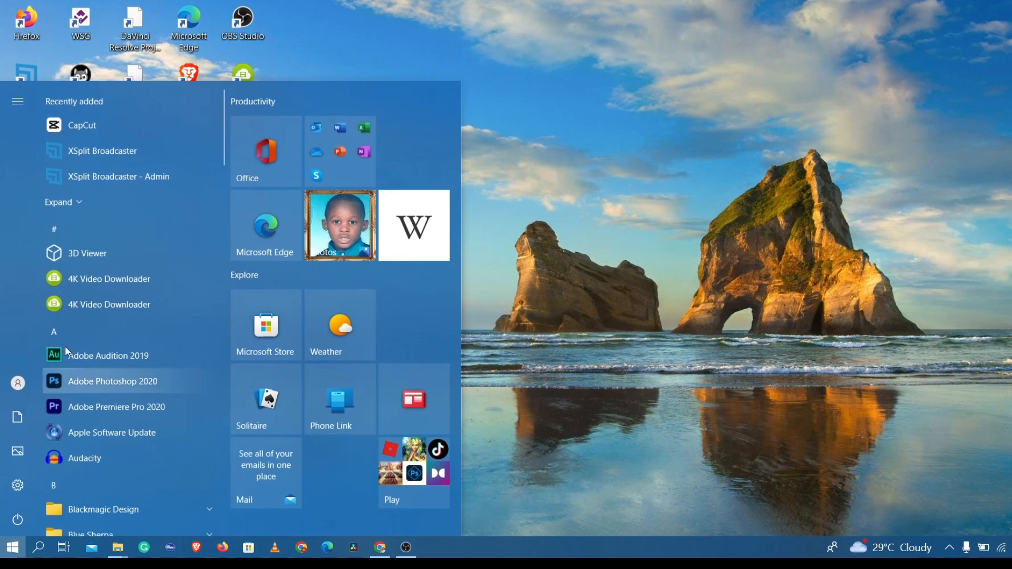
{"action": "mouse_move", "coordinate": [97, 126]}
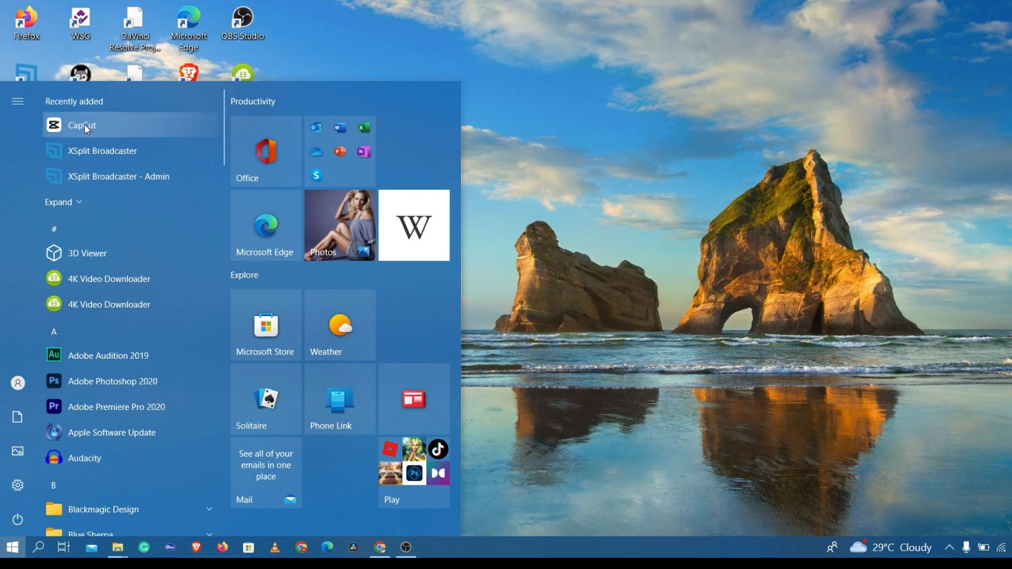
- Launch CapCut from the Start menu's Recently added list
{"action": "left_click", "coordinate": [82, 125]}
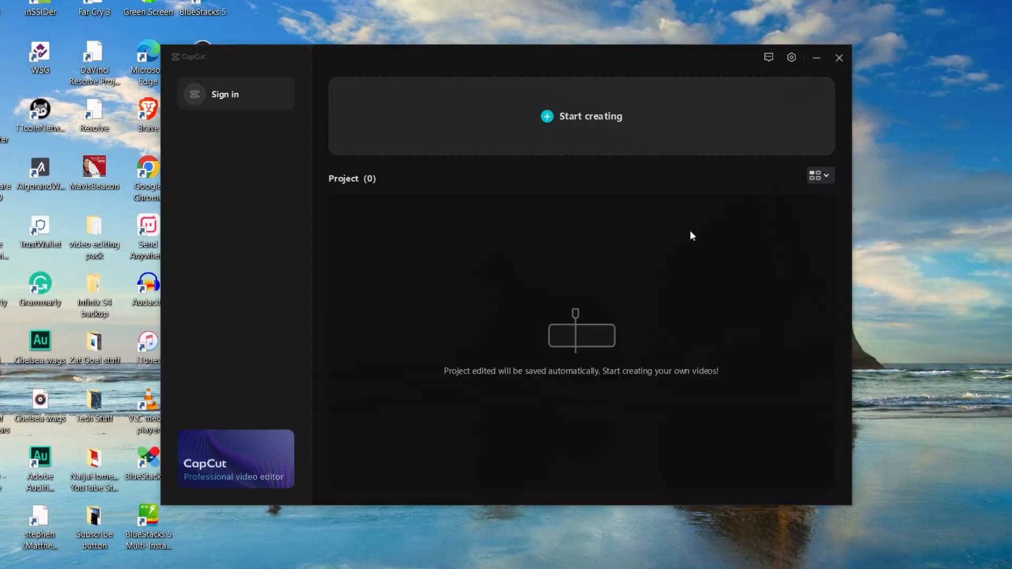
- Start a new CapCut project and cancel the Import dialog, leaving an empty editor
{"action": "left_click", "coordinate": [580, 116]}
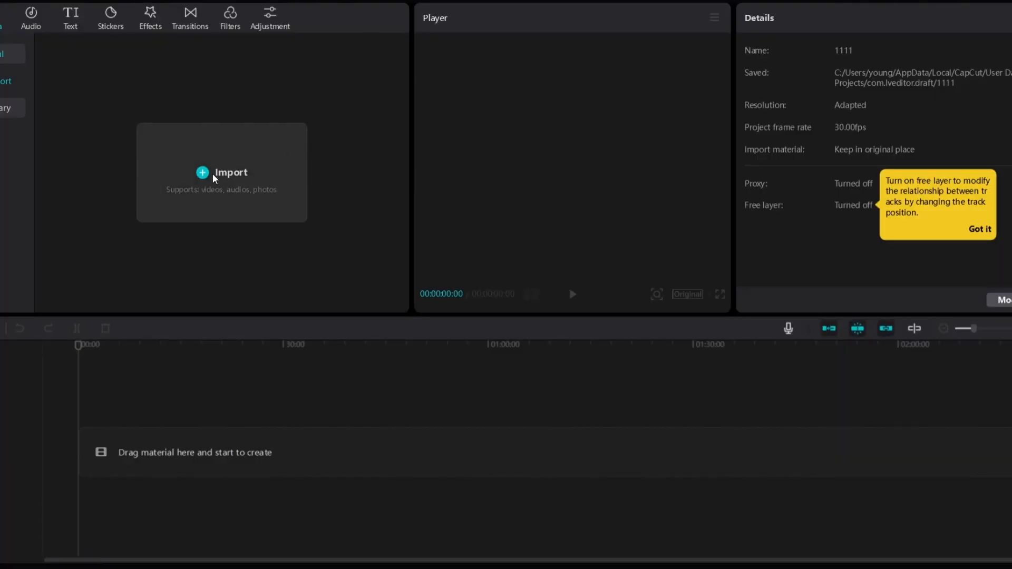
{"action": "left_click", "coordinate": [222, 172]}
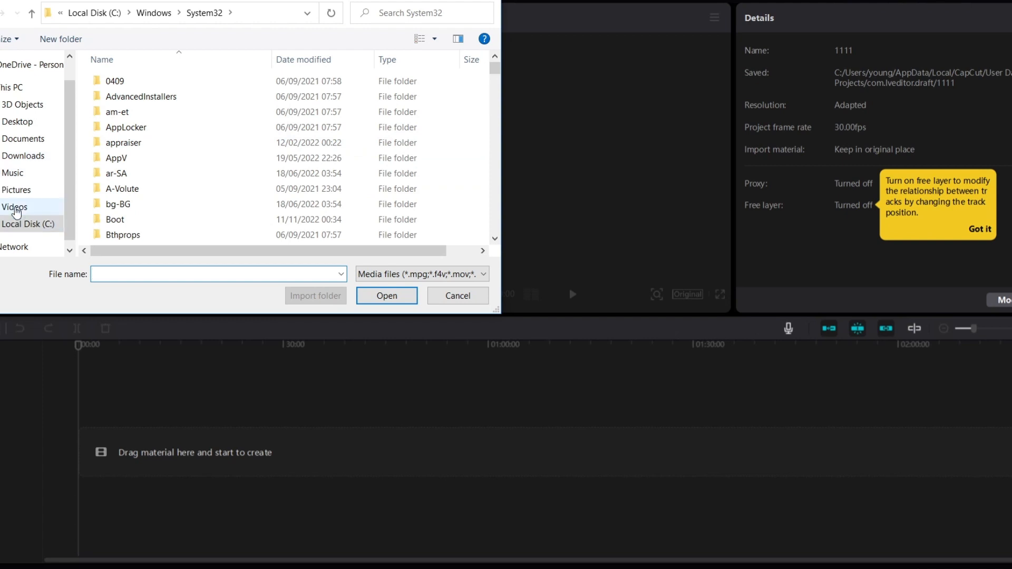
{"action": "left_click", "coordinate": [457, 296]}
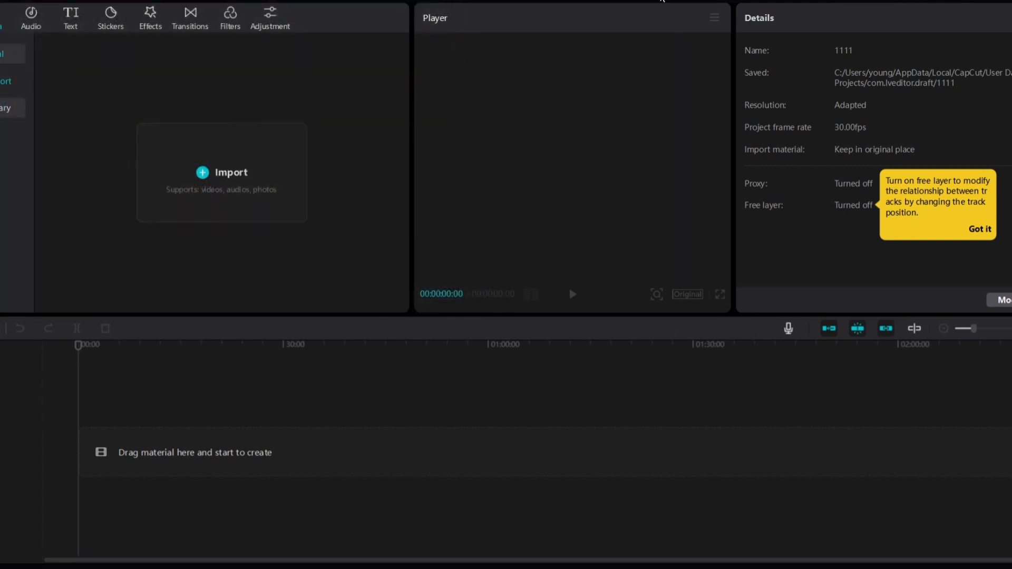
{"action": "mouse_move", "coordinate": [602, 119]}
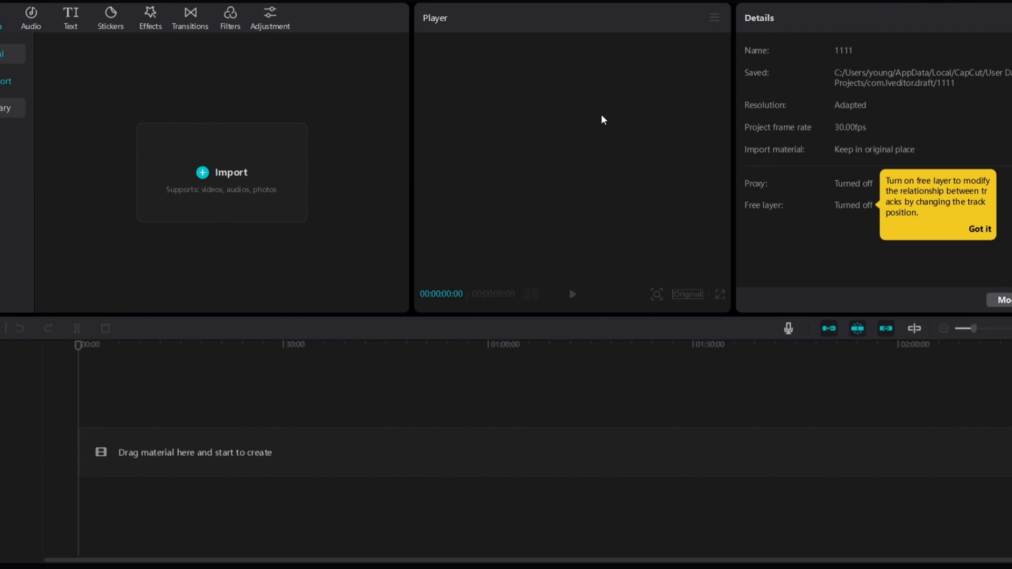
{"action": "mouse_move", "coordinate": [596, 146]}
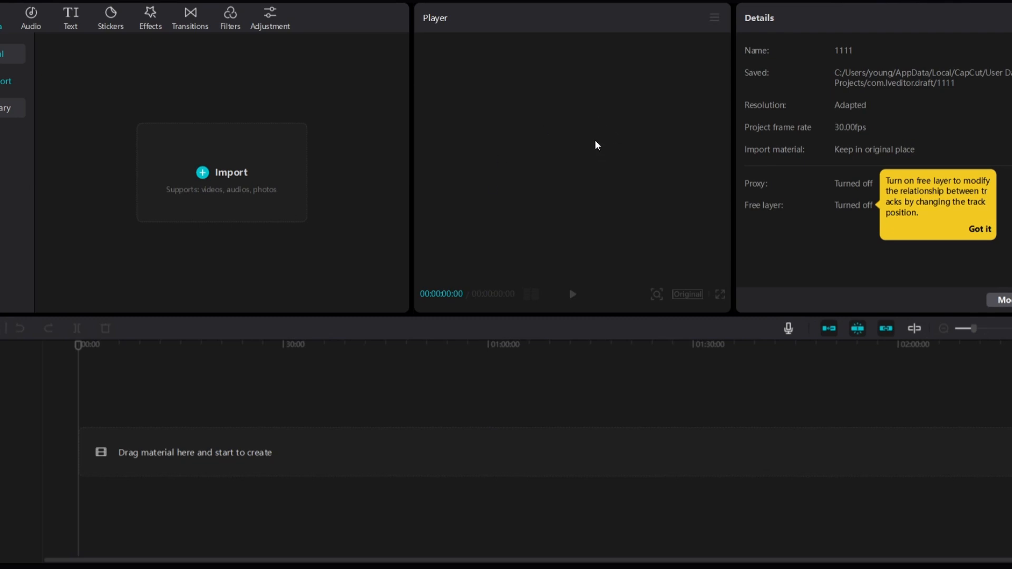